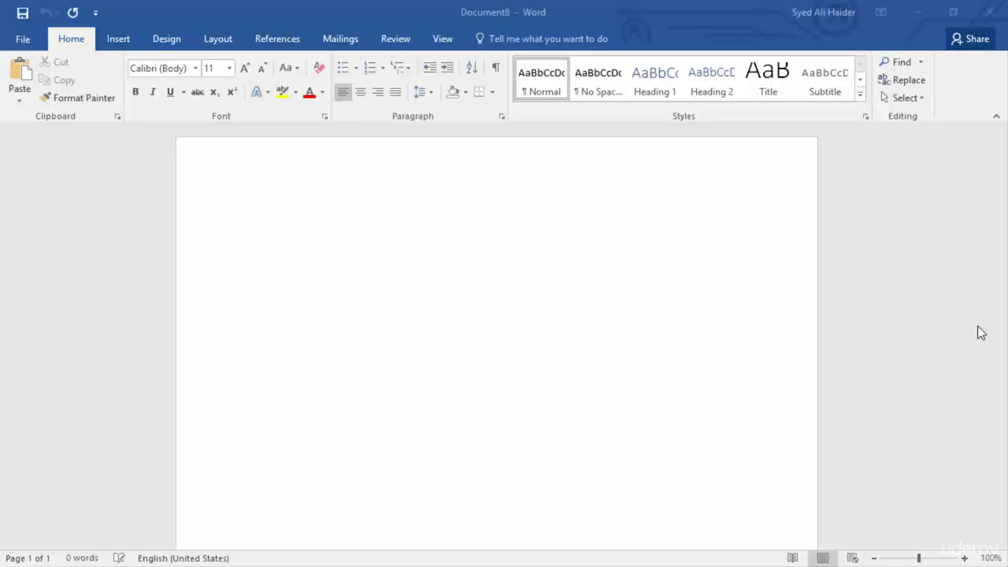
pyautogui.moveTo(945, 330)
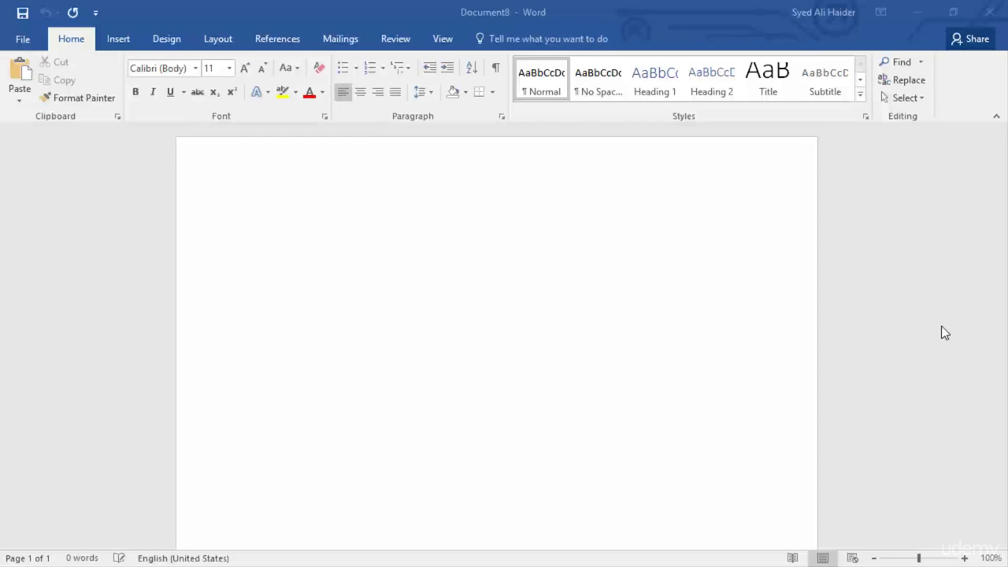
pyautogui.moveTo(925, 322)
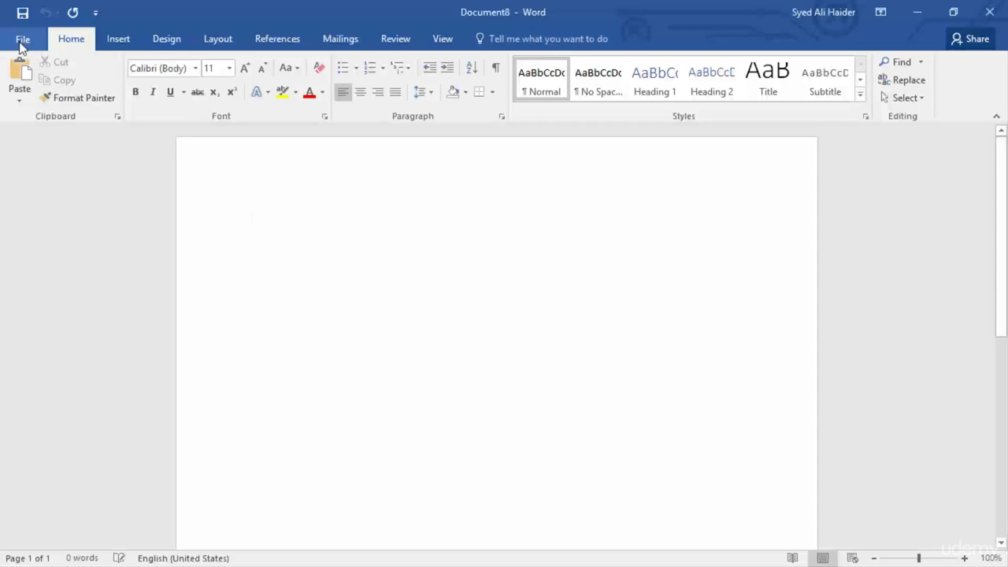
# - From File > Info, use Manage Document > Recover Unsaved Documents to list recoverable unsaved files
pyautogui.click(22, 38)
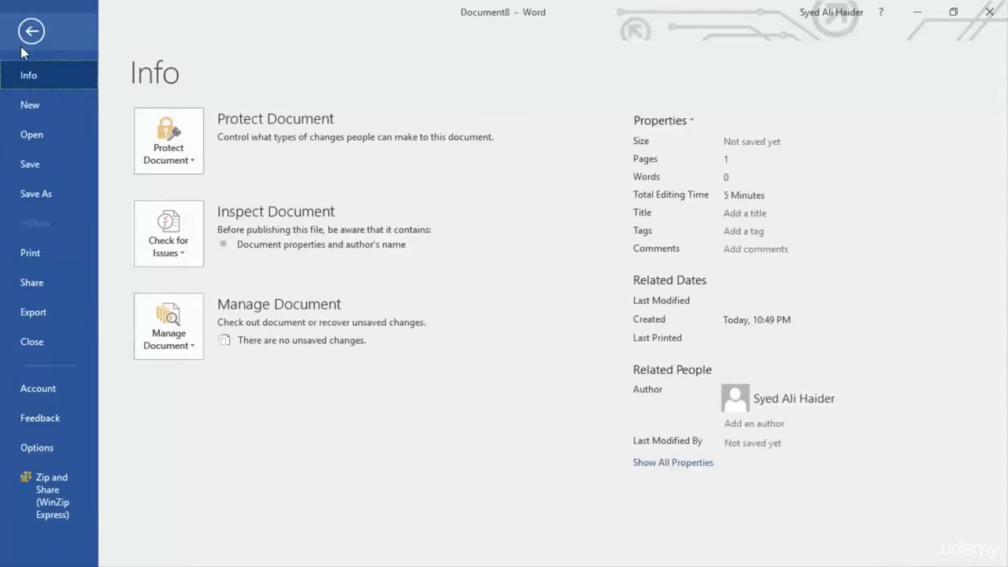
pyautogui.moveTo(203, 73)
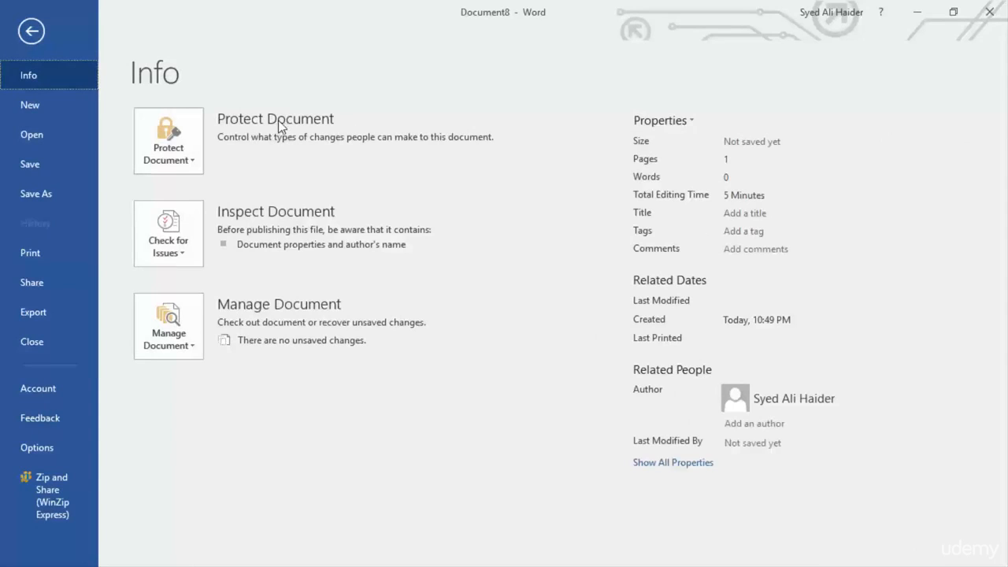
pyautogui.moveTo(266, 219)
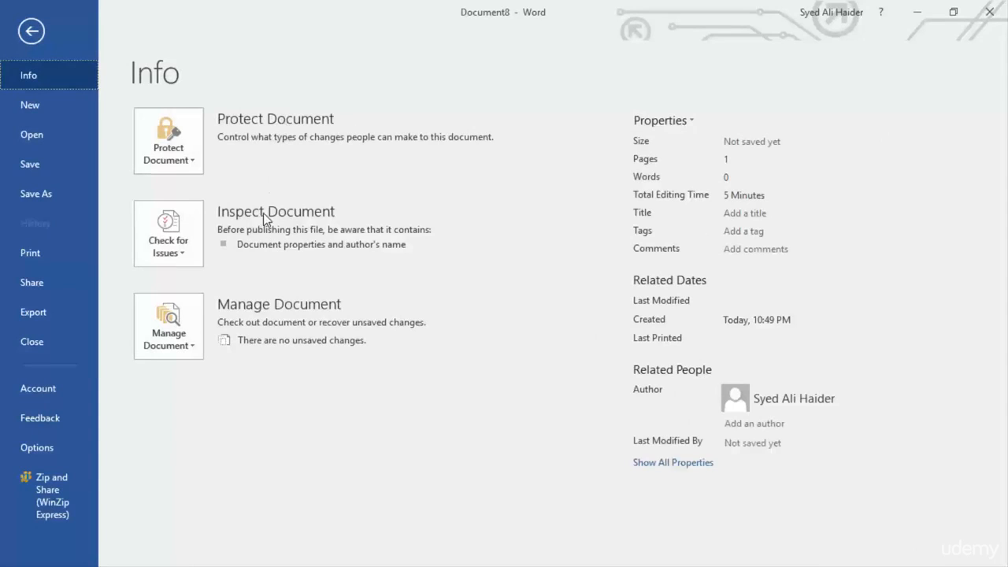
pyautogui.moveTo(307, 308)
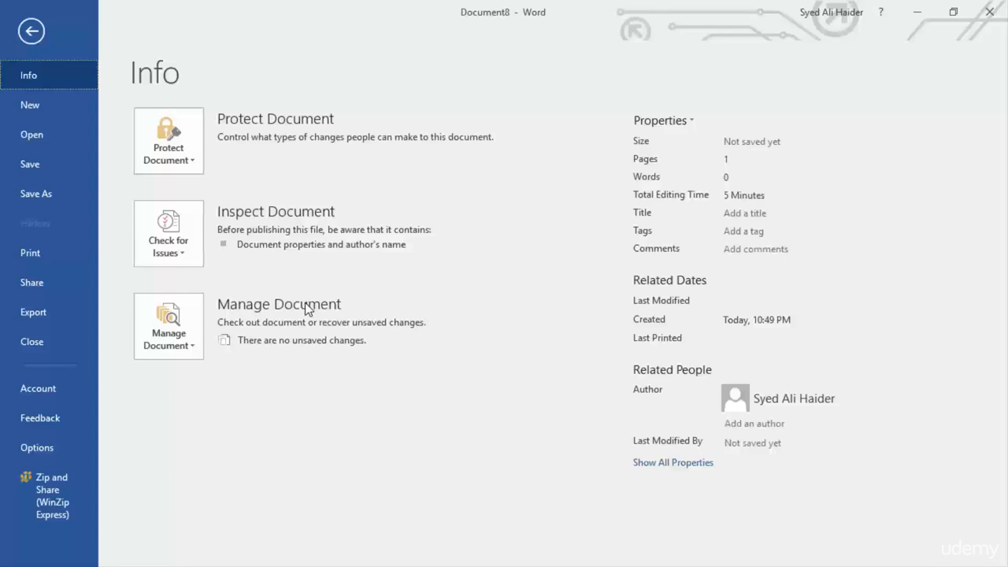
pyautogui.moveTo(252, 323)
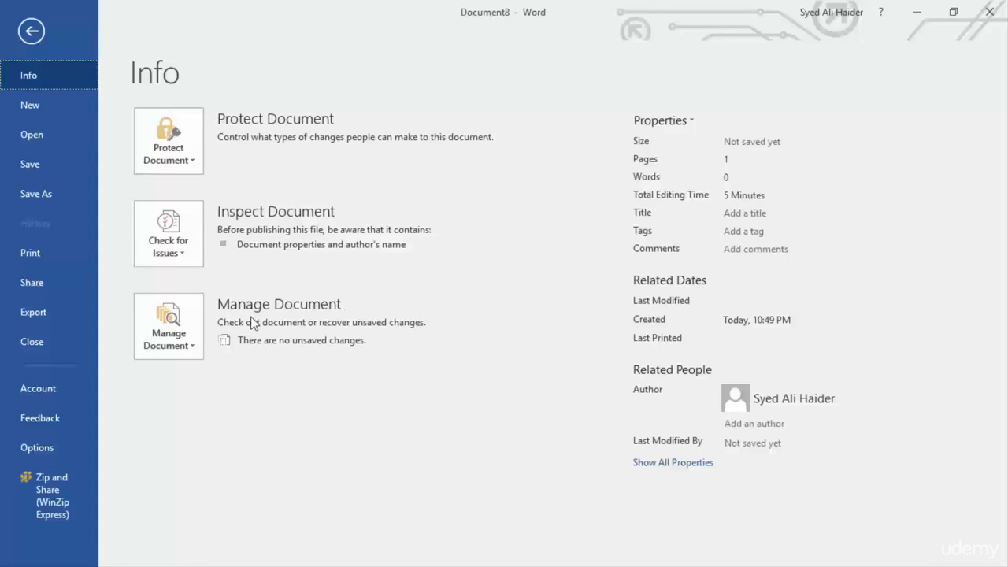
pyautogui.moveTo(274, 325)
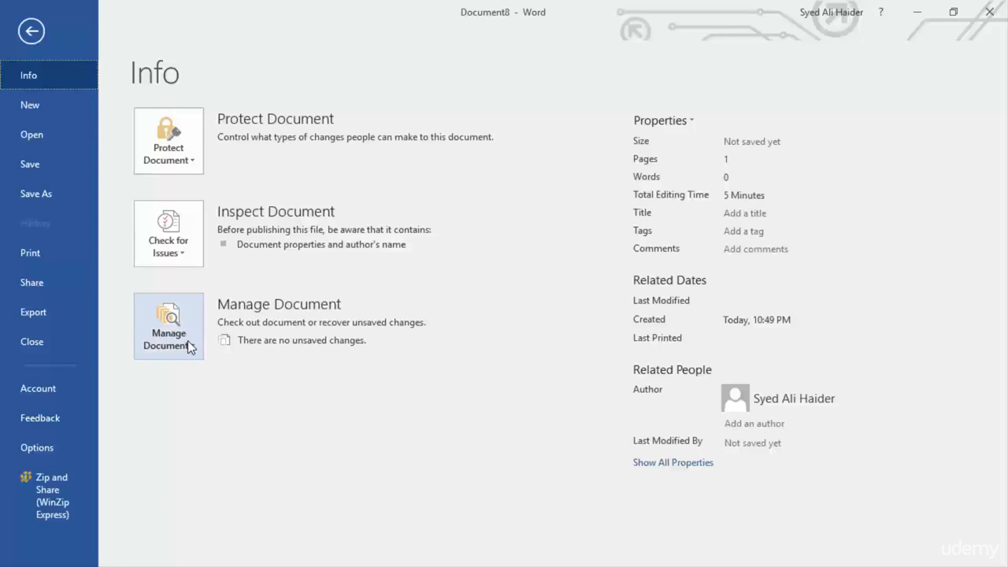
pyautogui.click(167, 326)
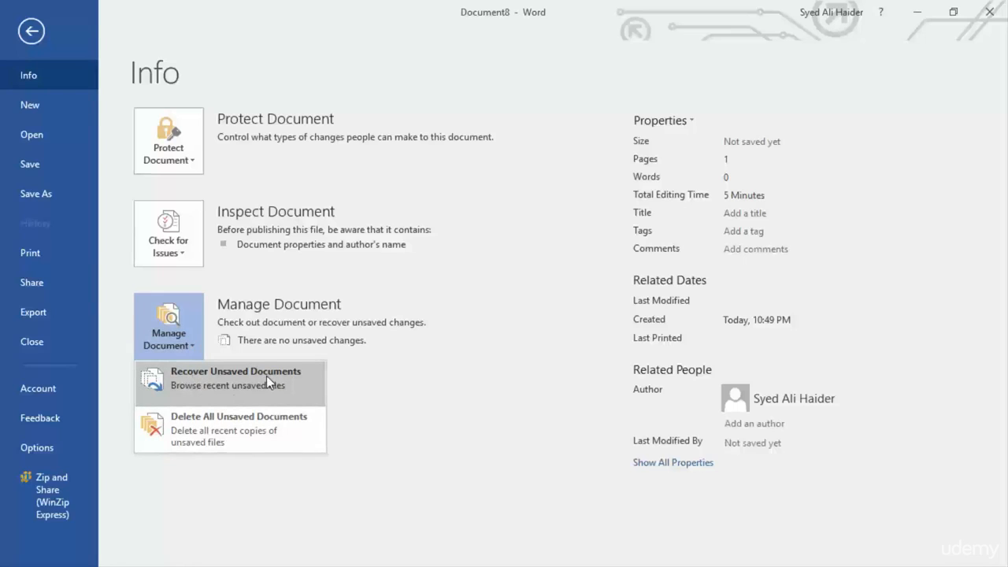
pyautogui.moveTo(189, 429)
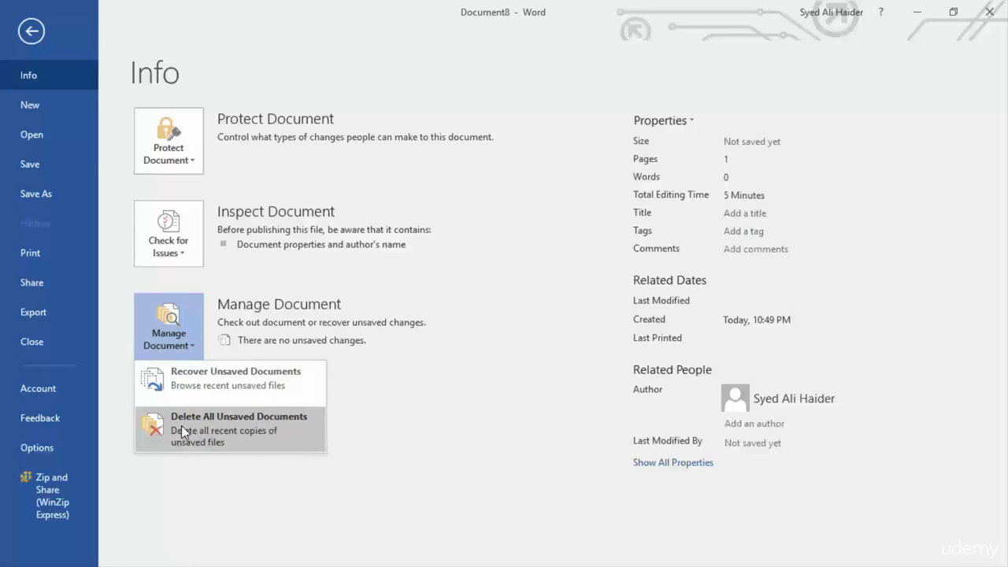
pyautogui.moveTo(223, 428)
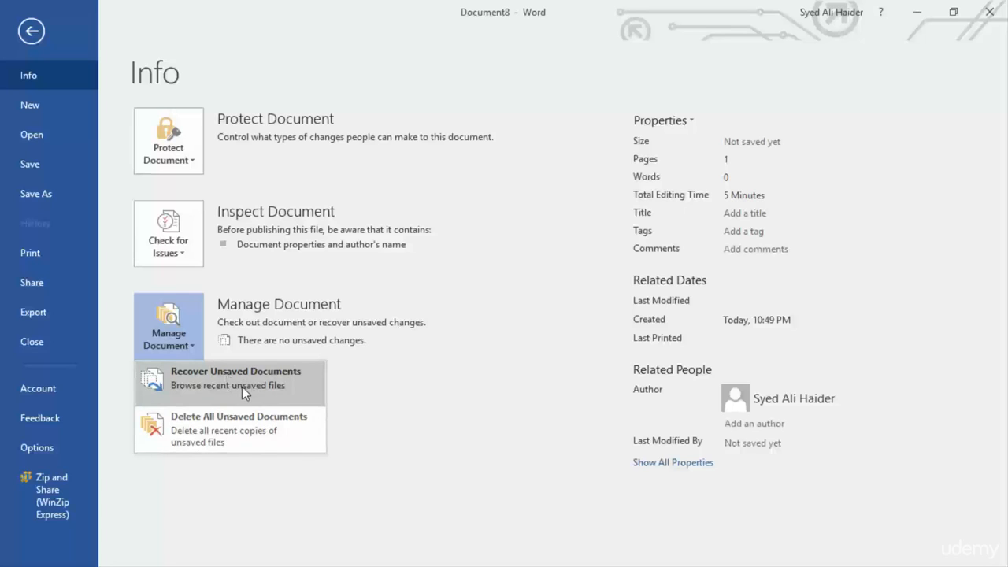
pyautogui.click(237, 378)
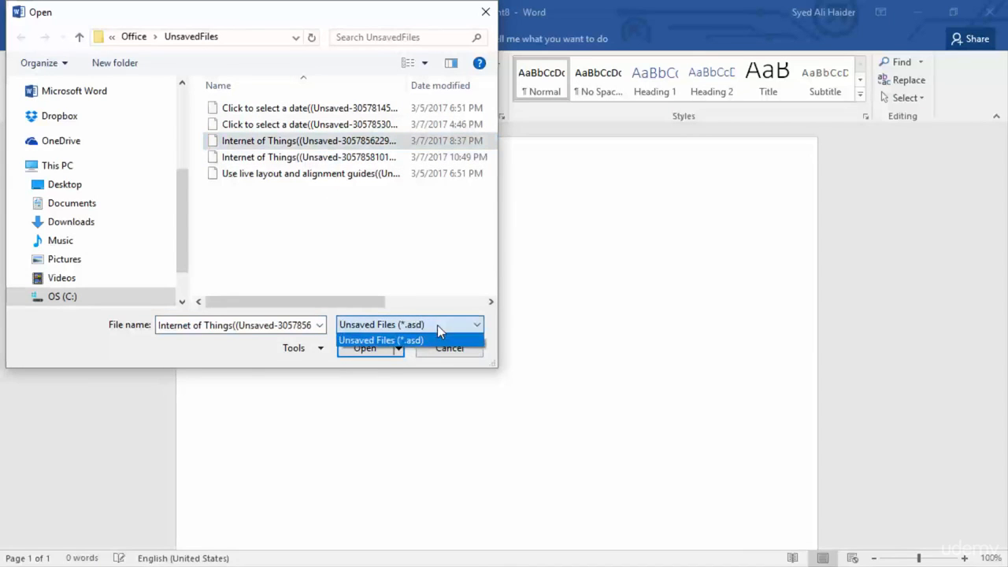
pyautogui.moveTo(419, 350)
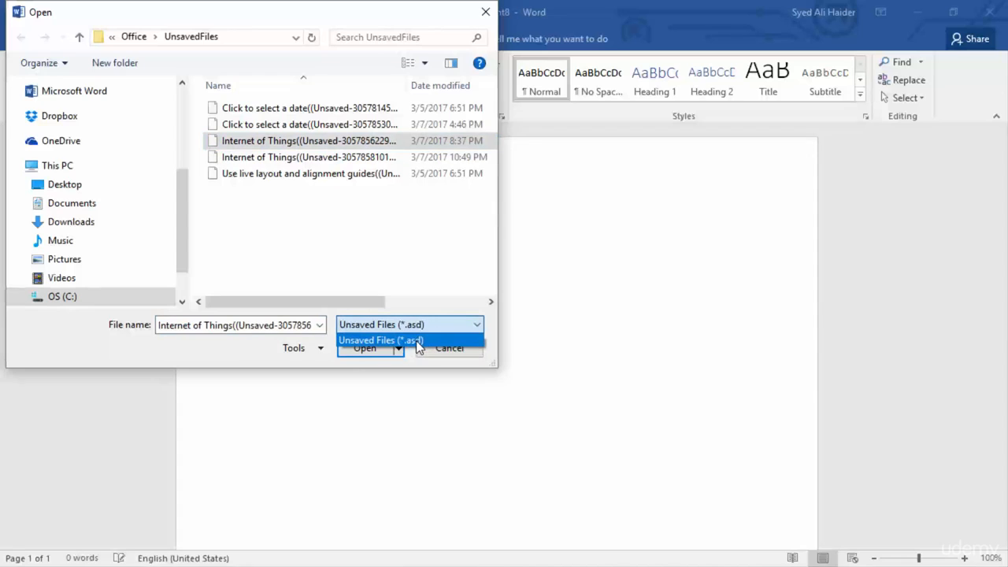
# - Choose the 'Internet of Things' .asd file from 3/7/2017 8:37 PM and open it read-only
pyautogui.click(381, 341)
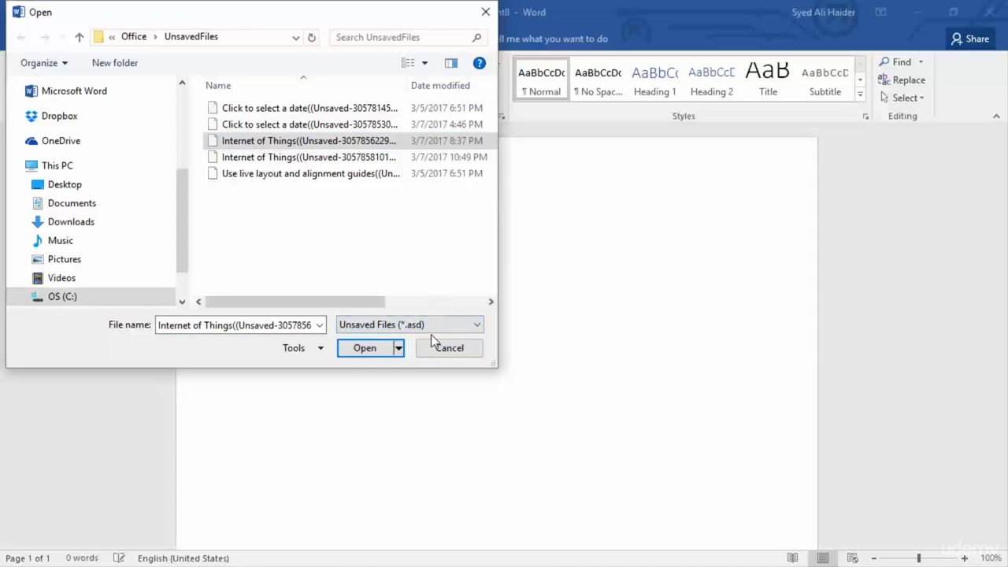
pyautogui.moveTo(425, 262)
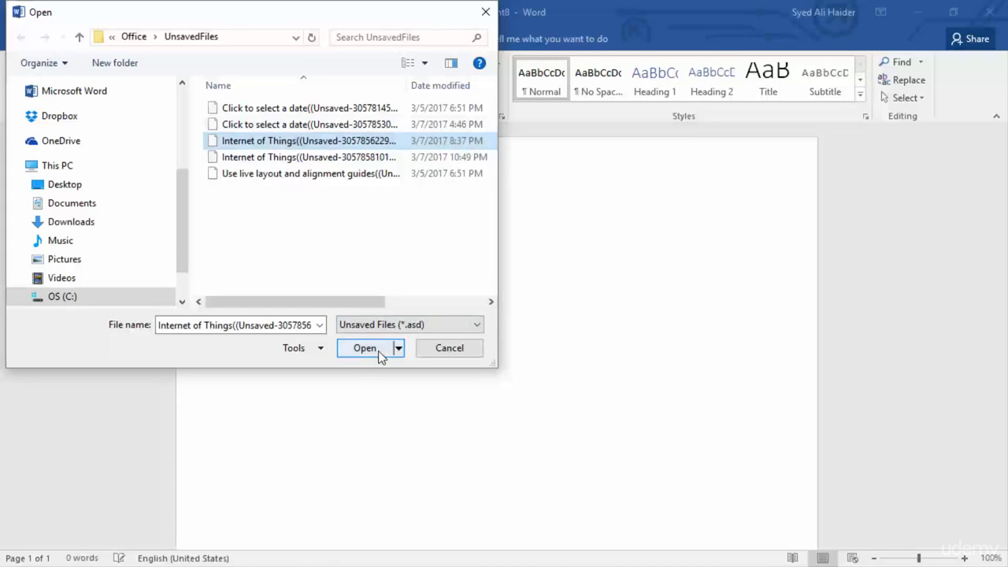
pyautogui.click(365, 348)
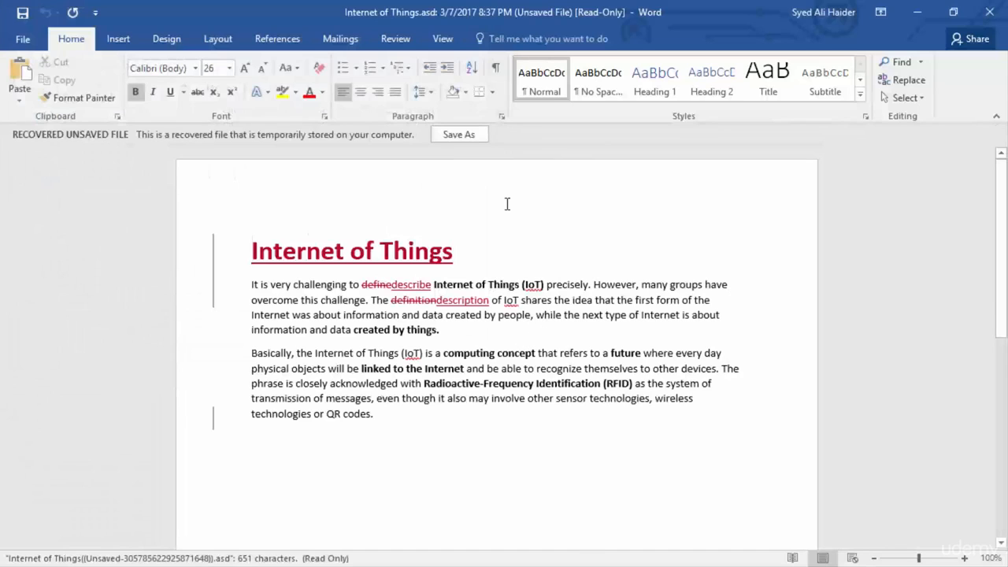
pyautogui.moveTo(248, 150)
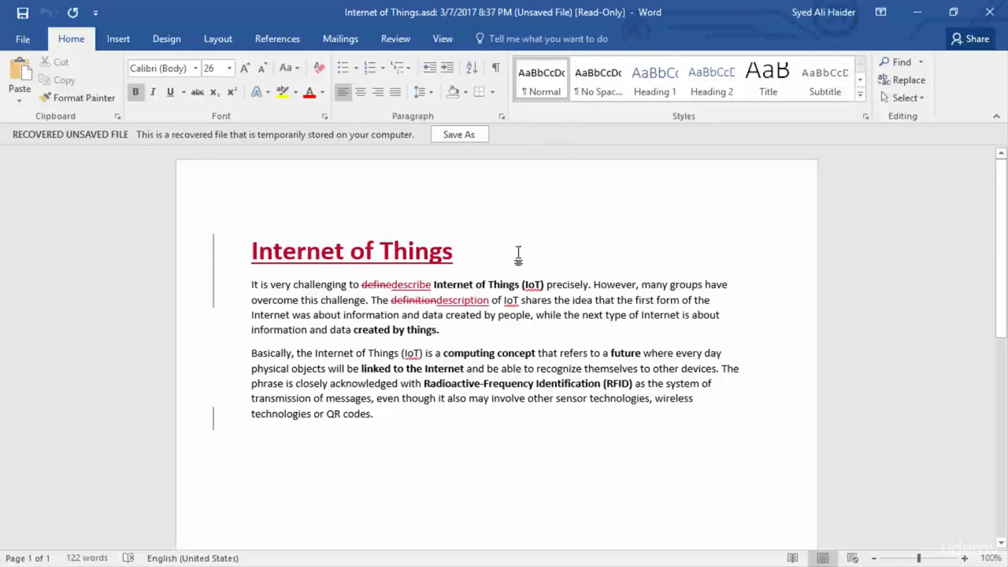
pyautogui.click(459, 134)
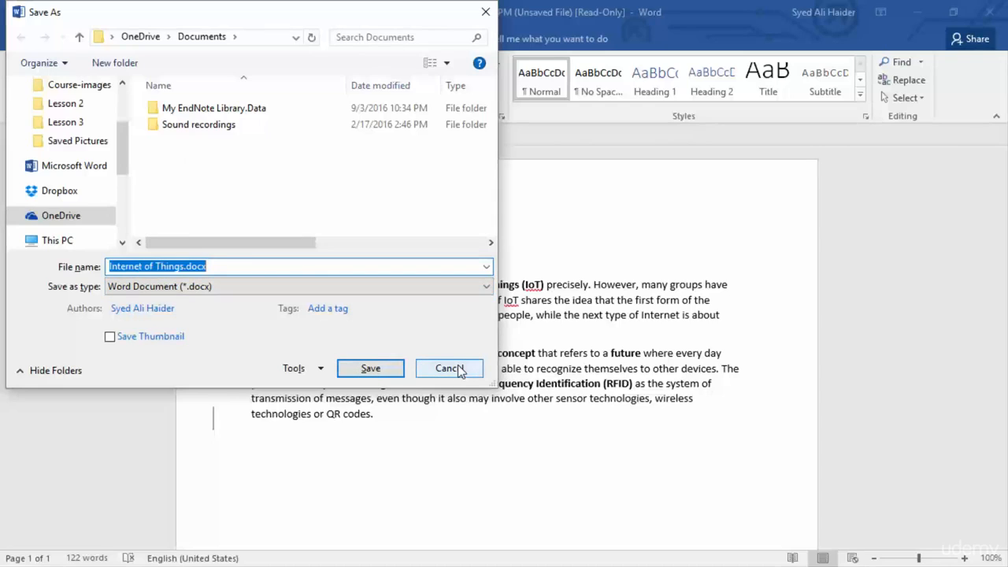
pyautogui.moveTo(451, 343)
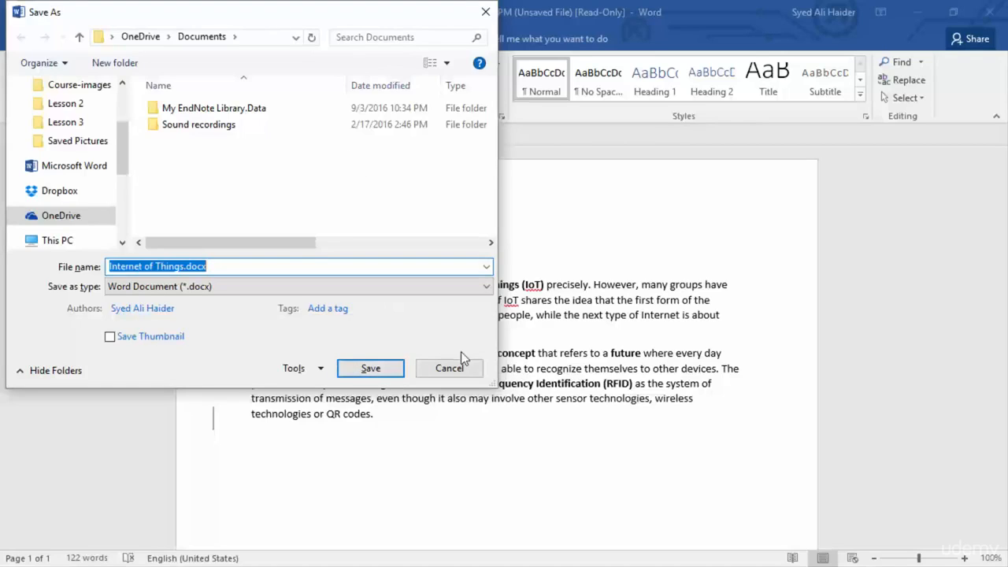
pyautogui.click(449, 368)
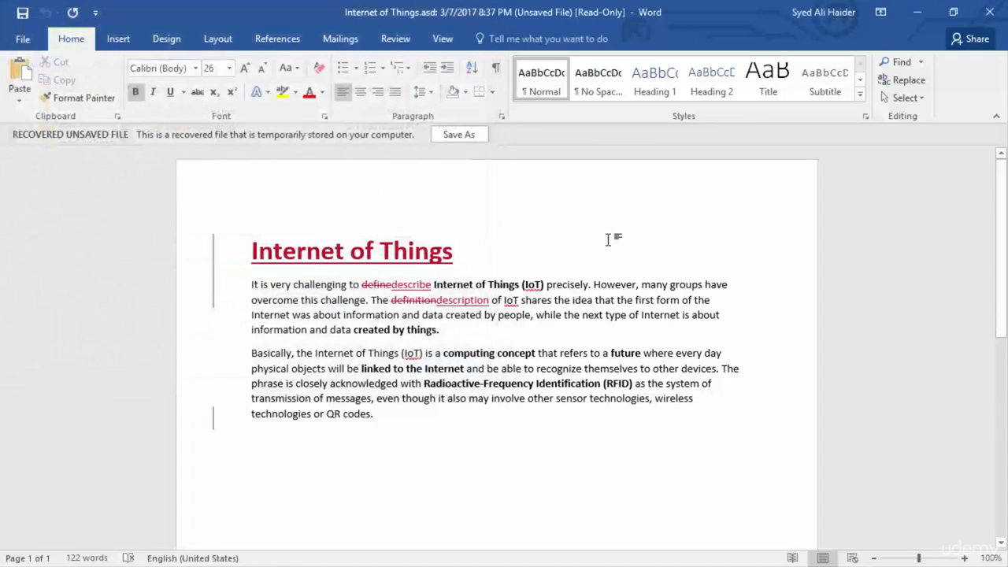